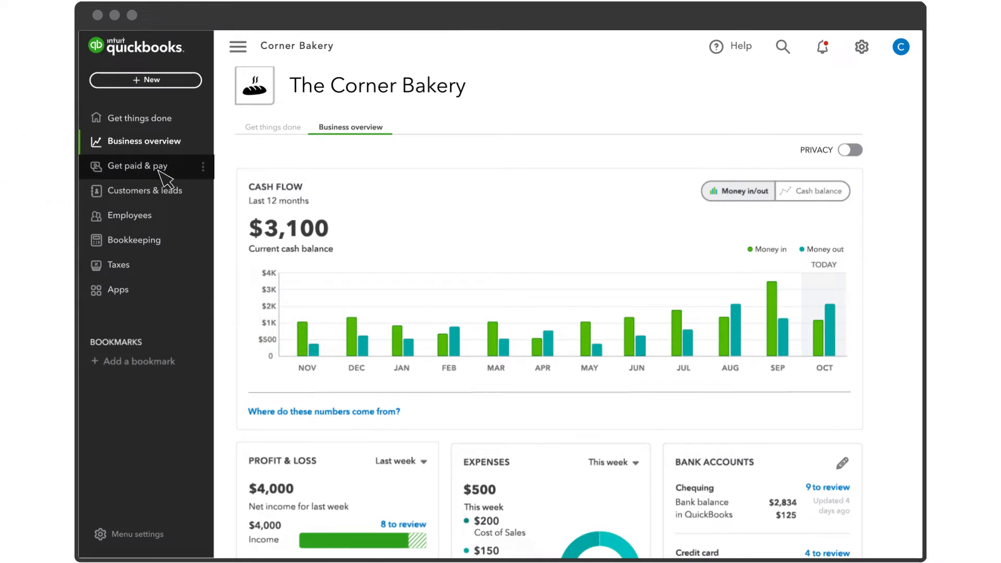
- From Sales > Products and Services, begin a new item of type Inventory
left_click(138, 166)
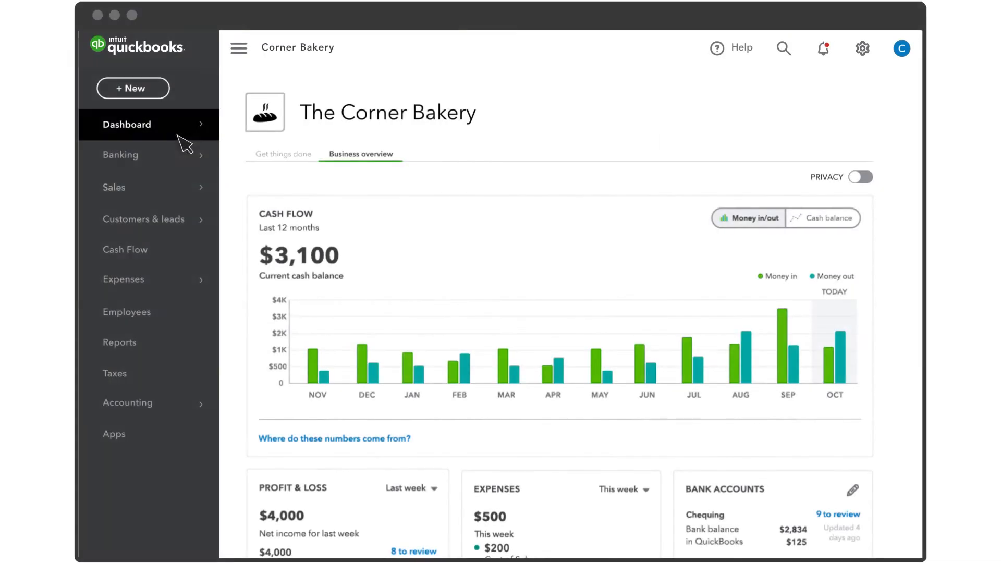
left_click(114, 187)
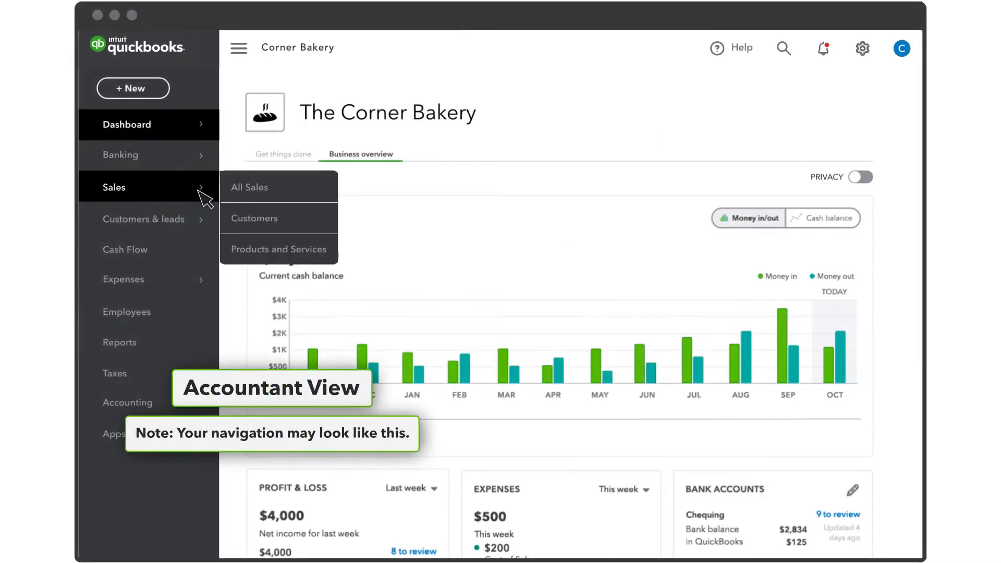
left_click(278, 249)
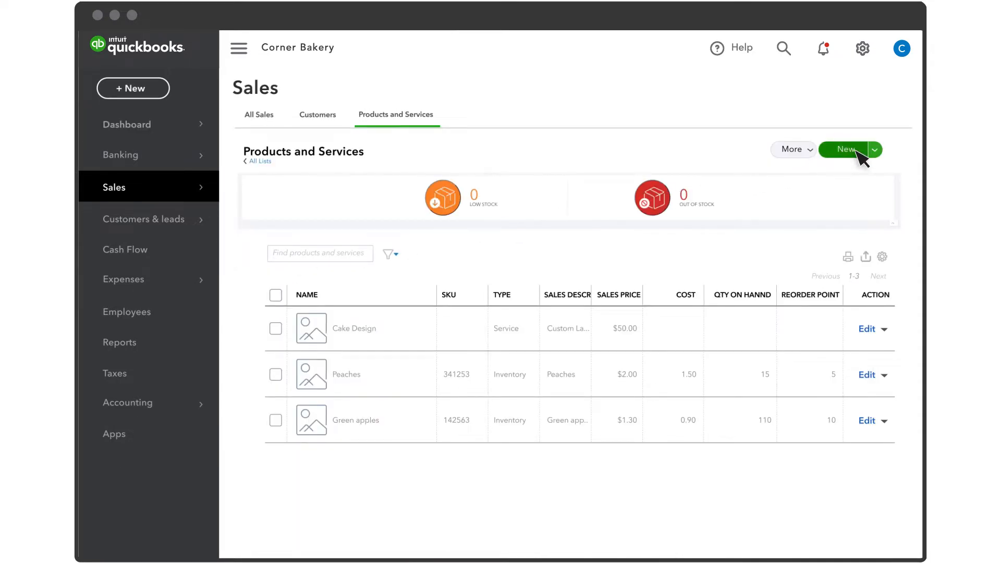
left_click(846, 149)
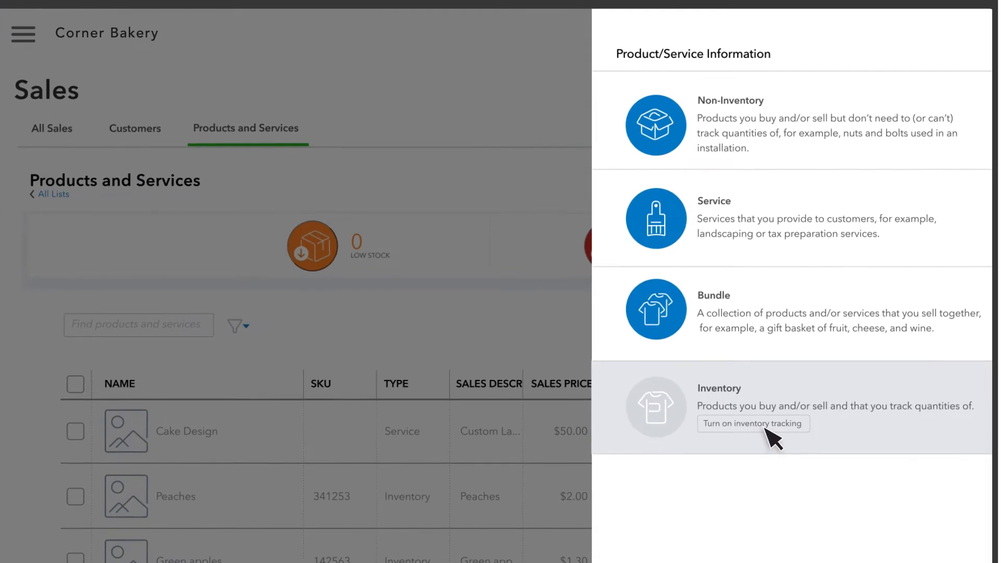
left_click(754, 424)
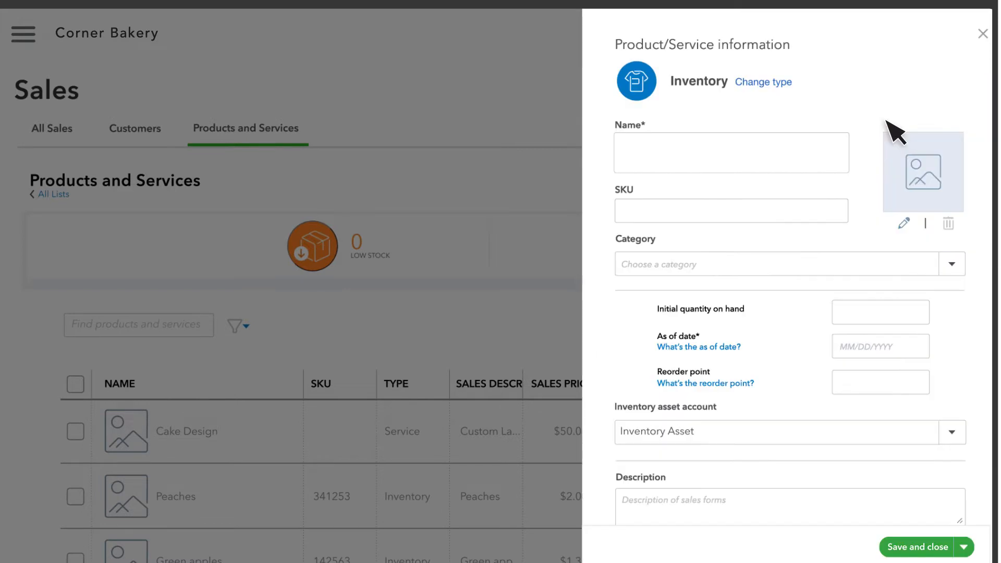
- Enter name Carbonated Water, SKU KJ-TS-34-BK, and category Drinks for the item
left_click(731, 152)
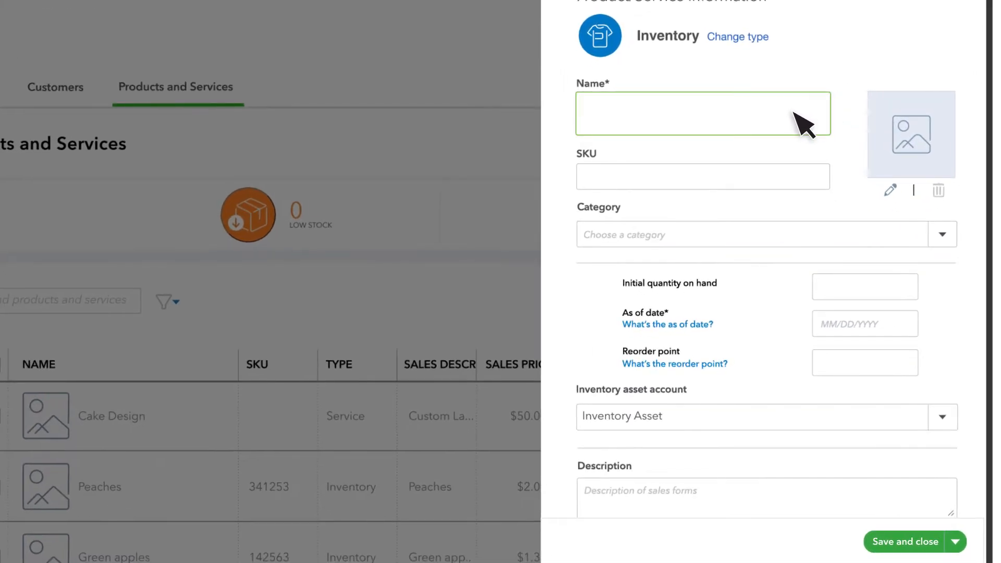
type("Carbonated")
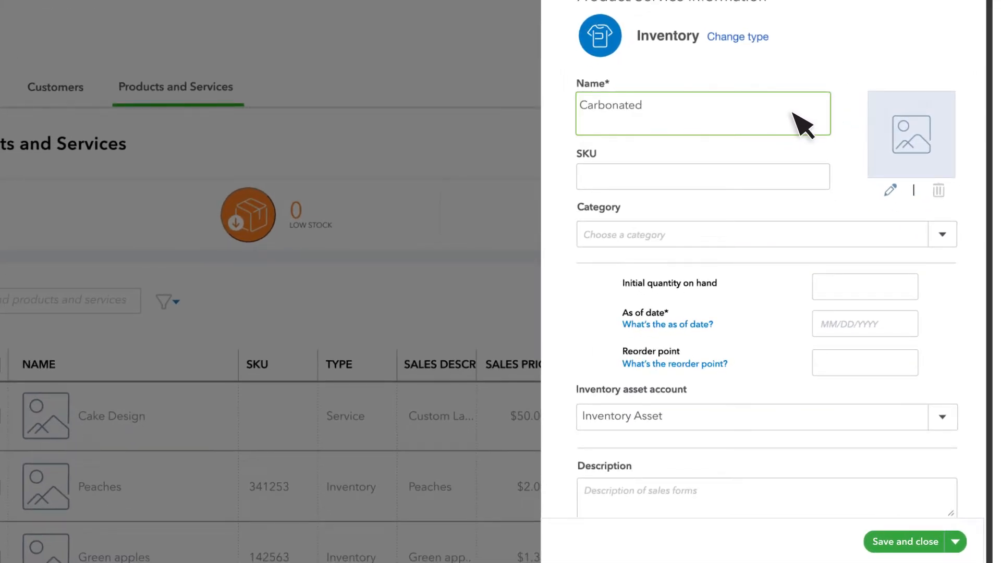
type("Water")
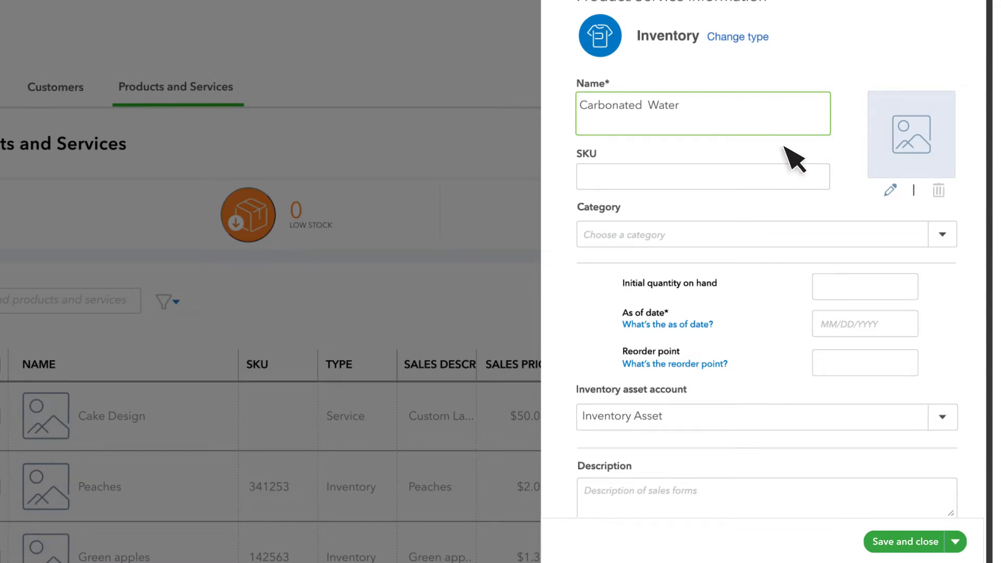
type("KJ-TS-34-BK")
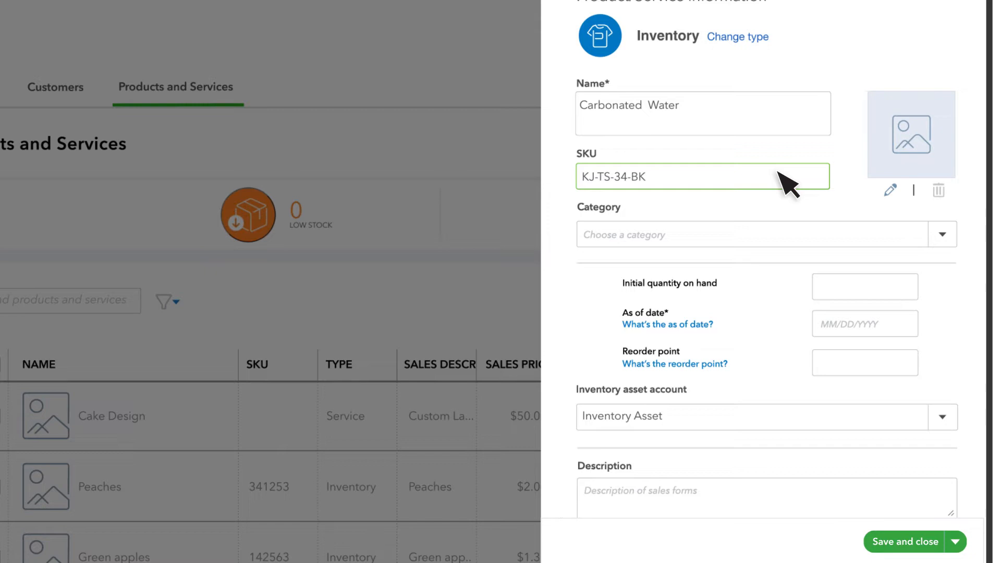
mouse_move(930, 154)
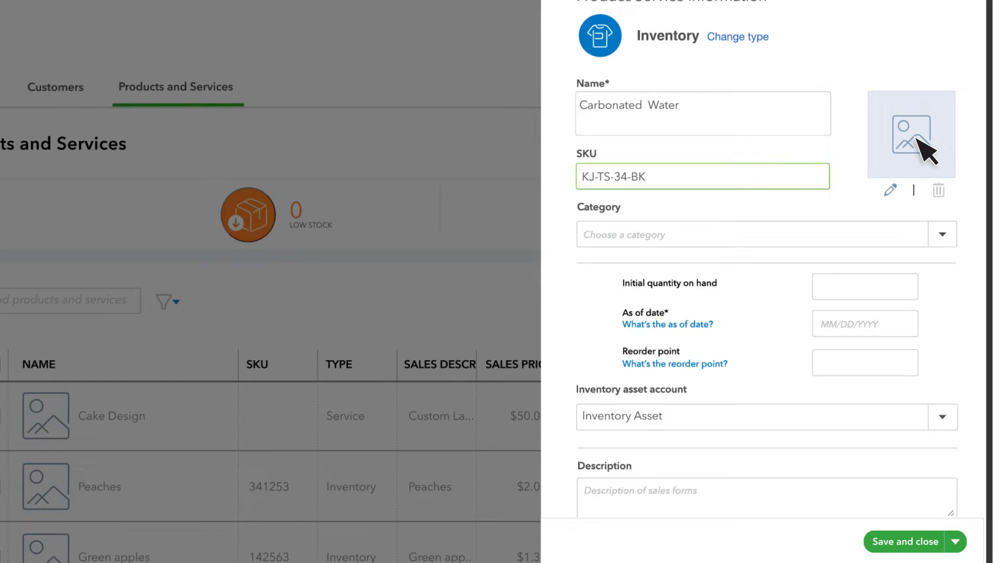
left_click(760, 234)
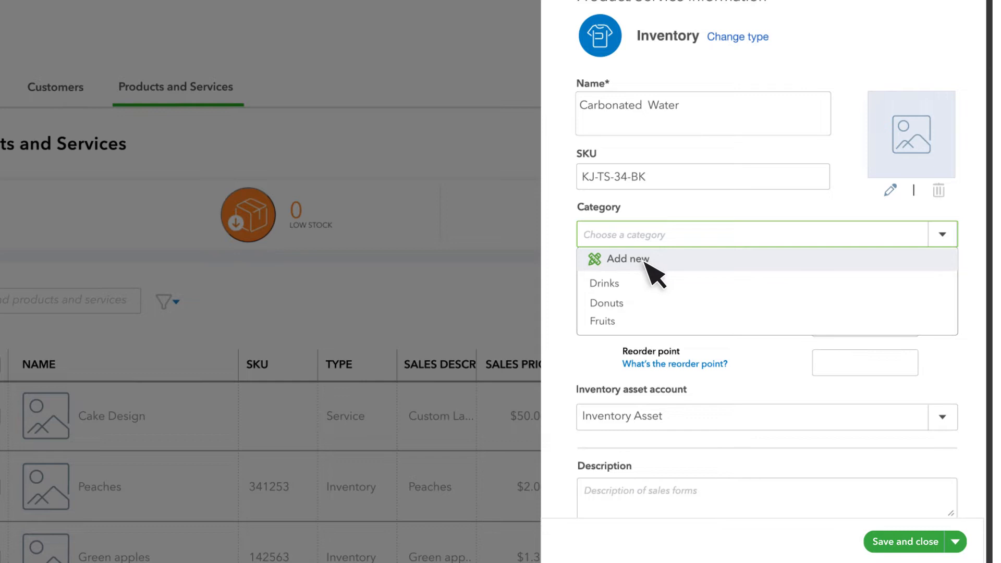
left_click(603, 283)
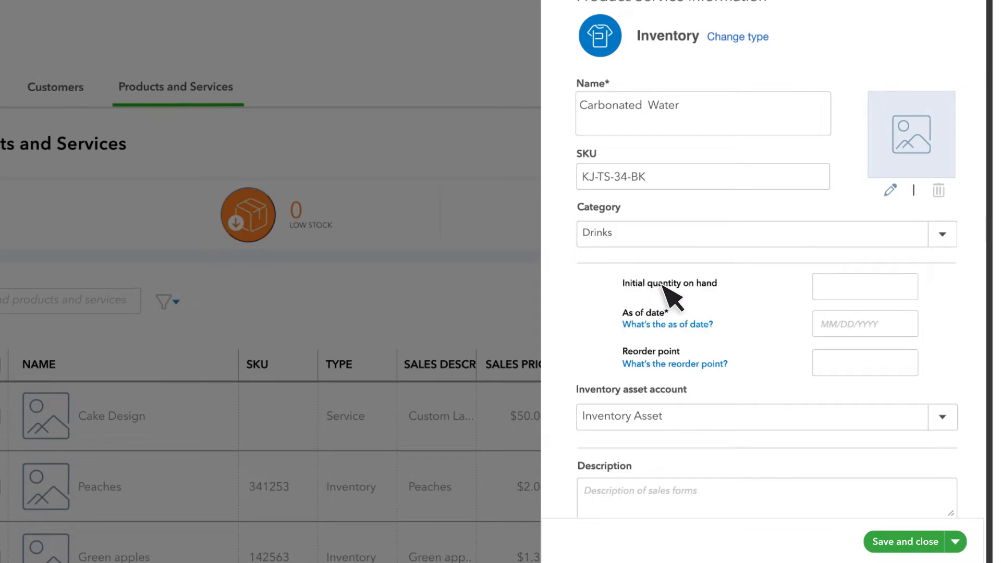
left_click(865, 286)
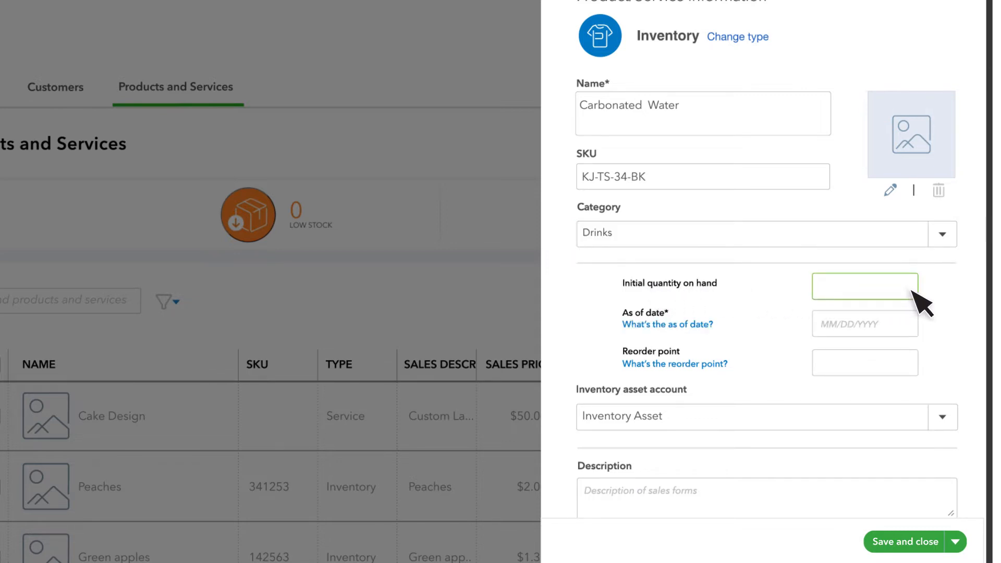
- Set initial quantity 55, as-of date May 11, 2022, and reorder point 10
type("55")
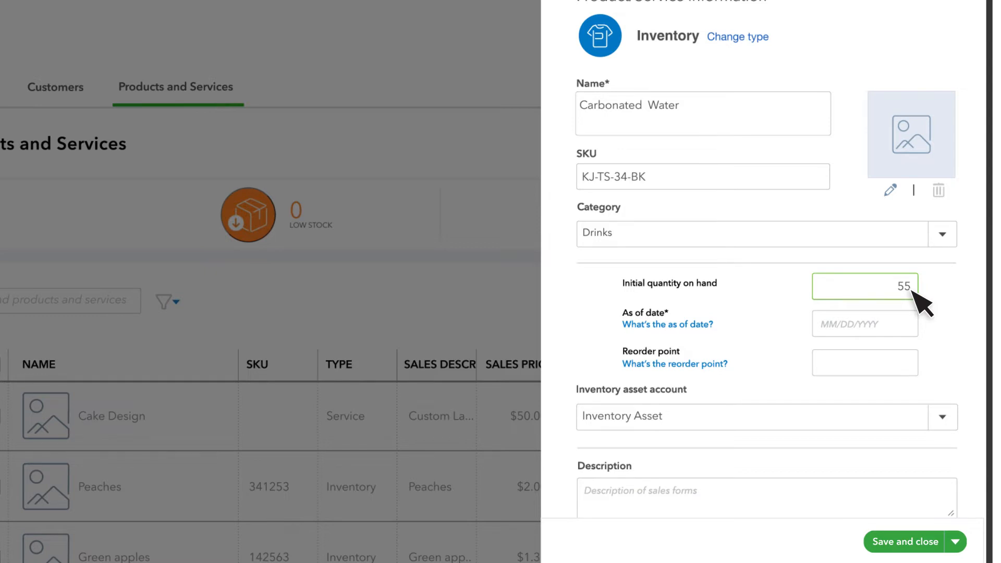
left_click(864, 323)
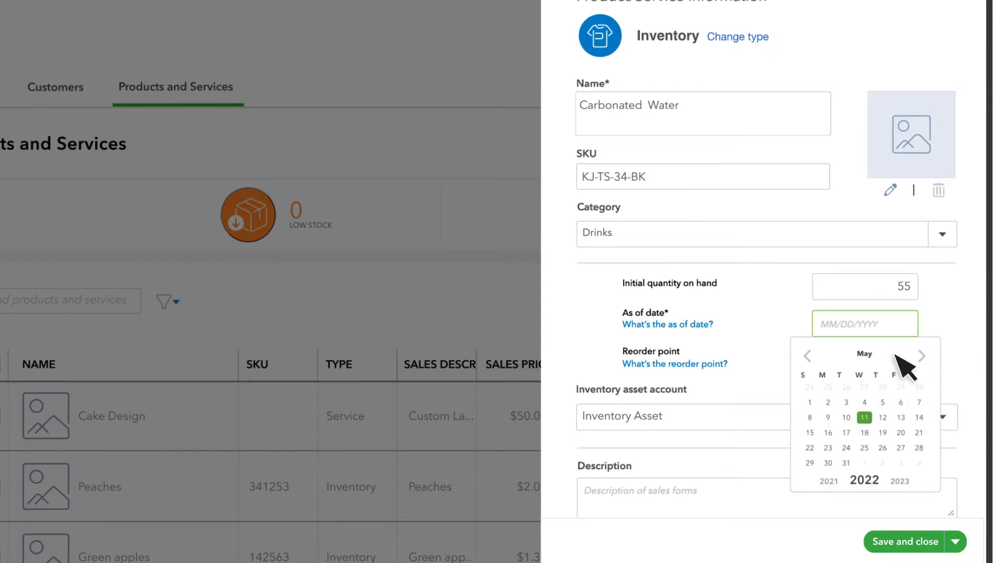
left_click(864, 417)
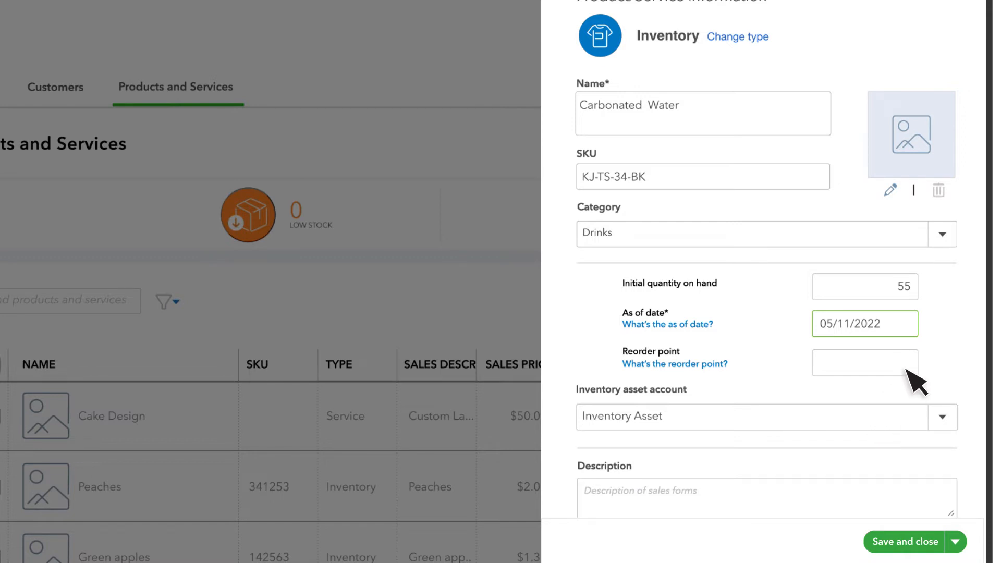
type("10")
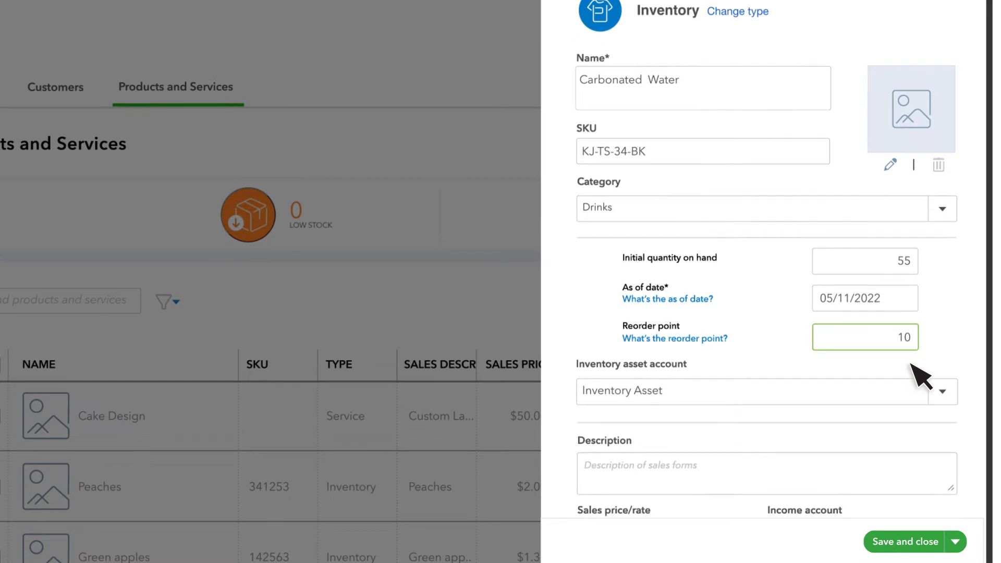
left_click(945, 392)
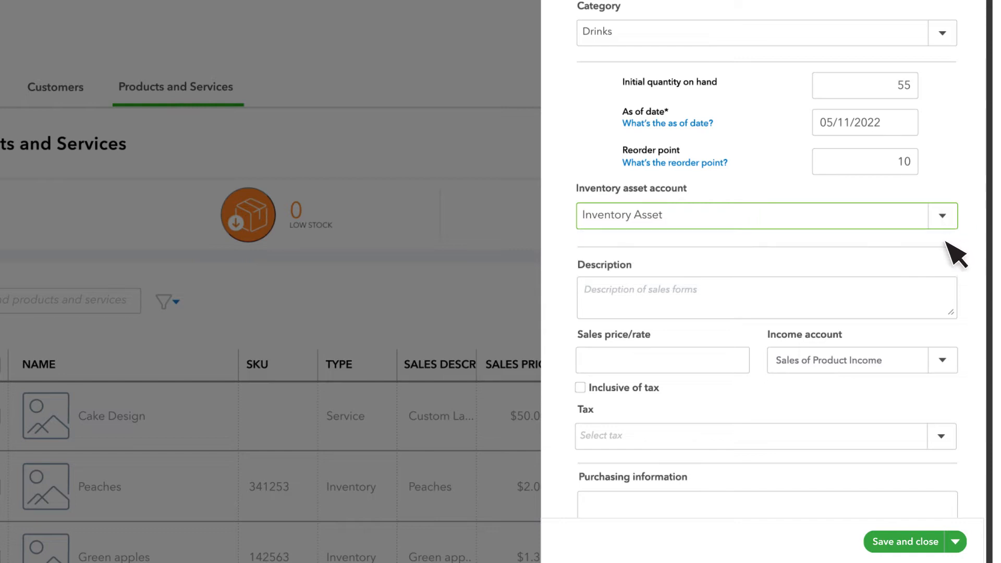
mouse_move(954, 313)
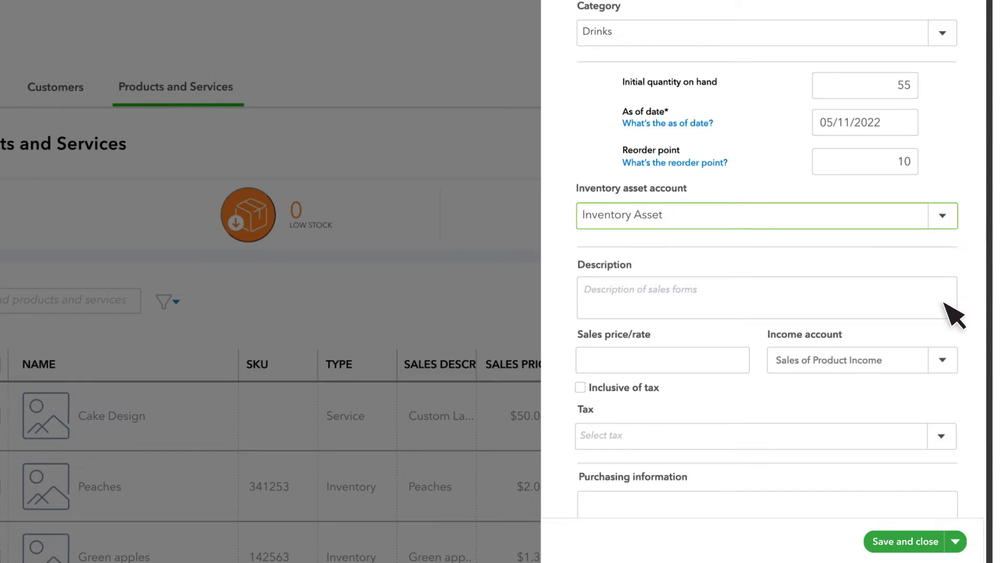
- Enter sales description 'Original Natural Carbonated Water' and sales price 7
type("Original Natural Carbonated")
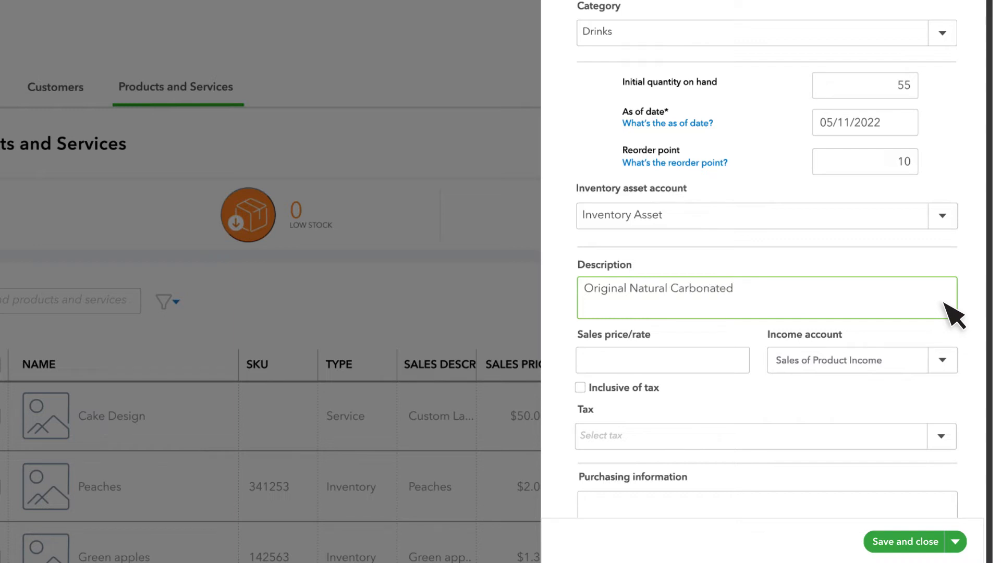
type("Water")
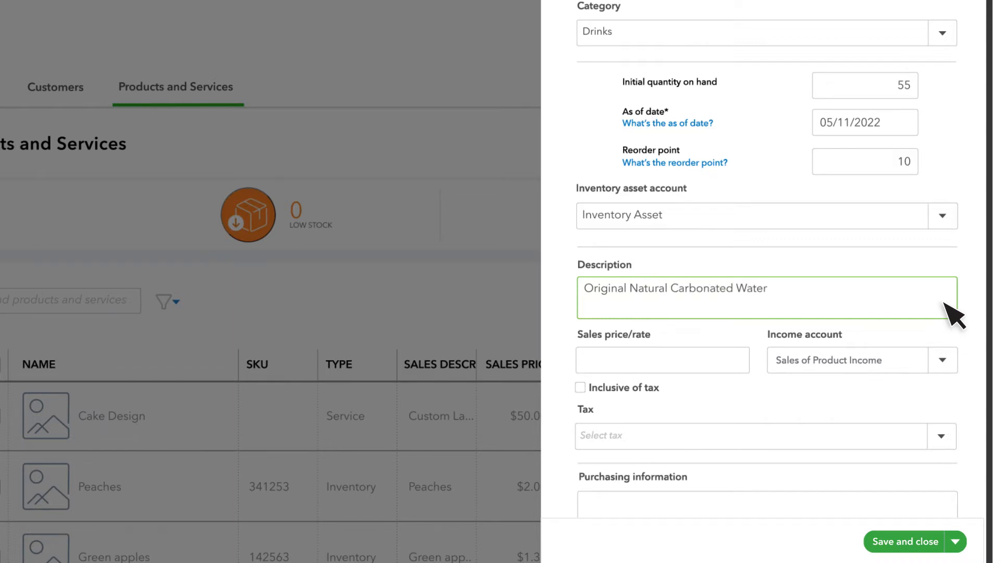
left_click(662, 359)
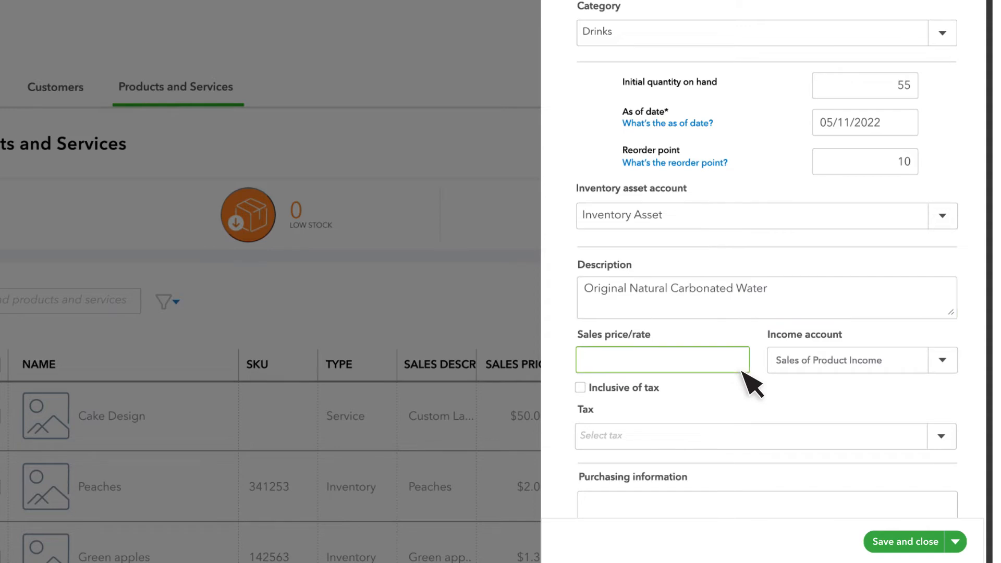
type("7")
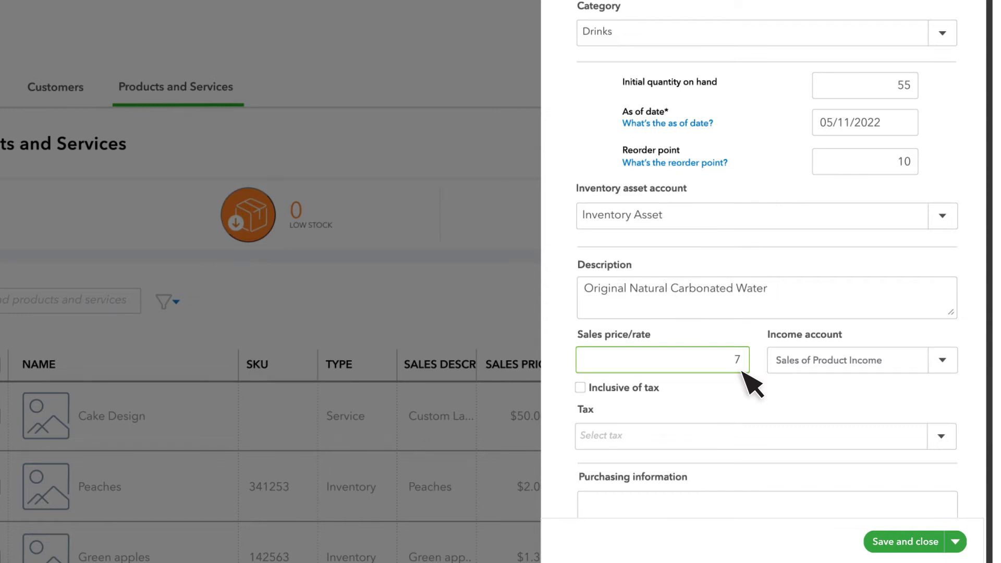
mouse_move(952, 370)
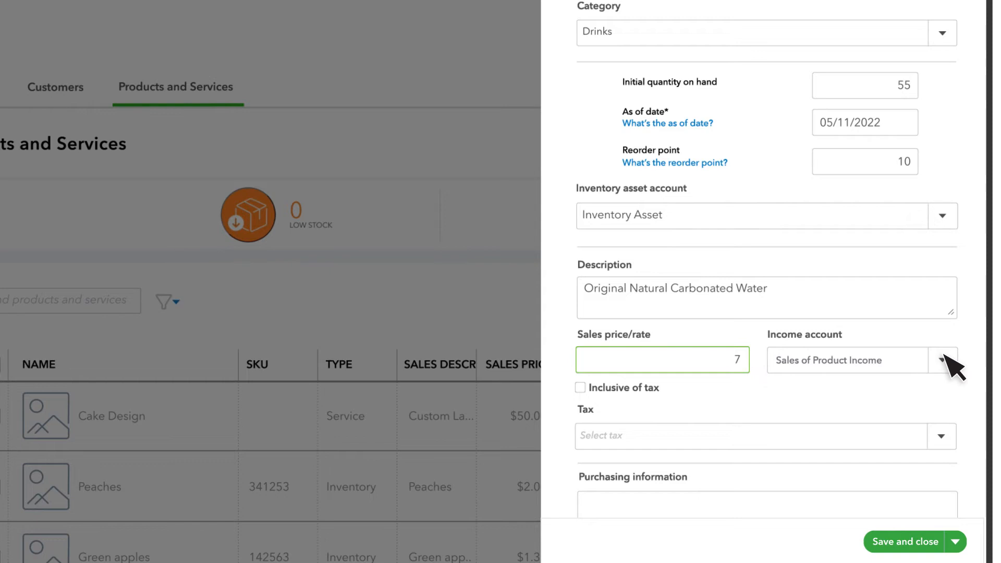
- Set the income account to Sales of Product Income and the tax to 5%
left_click(943, 359)
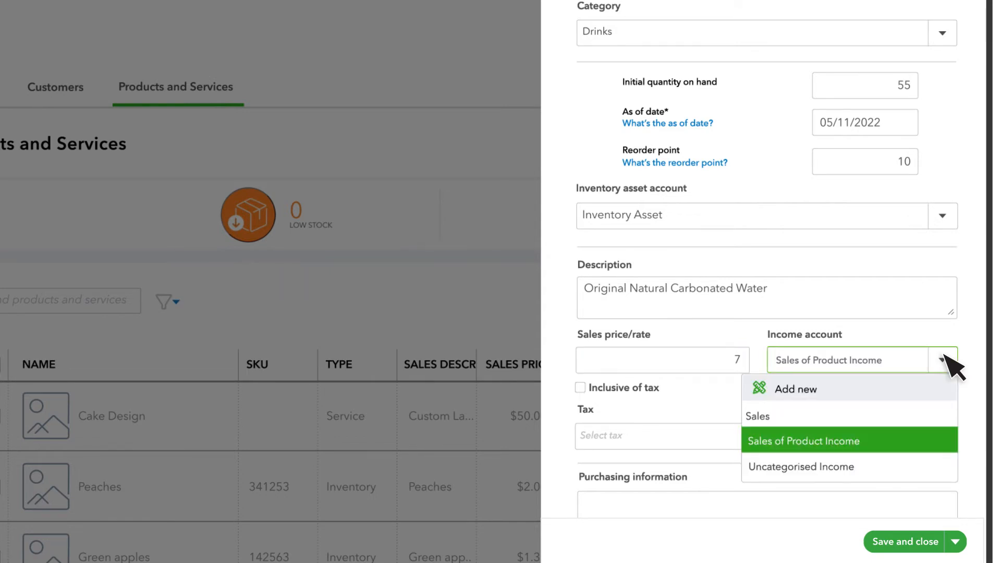
left_click(803, 441)
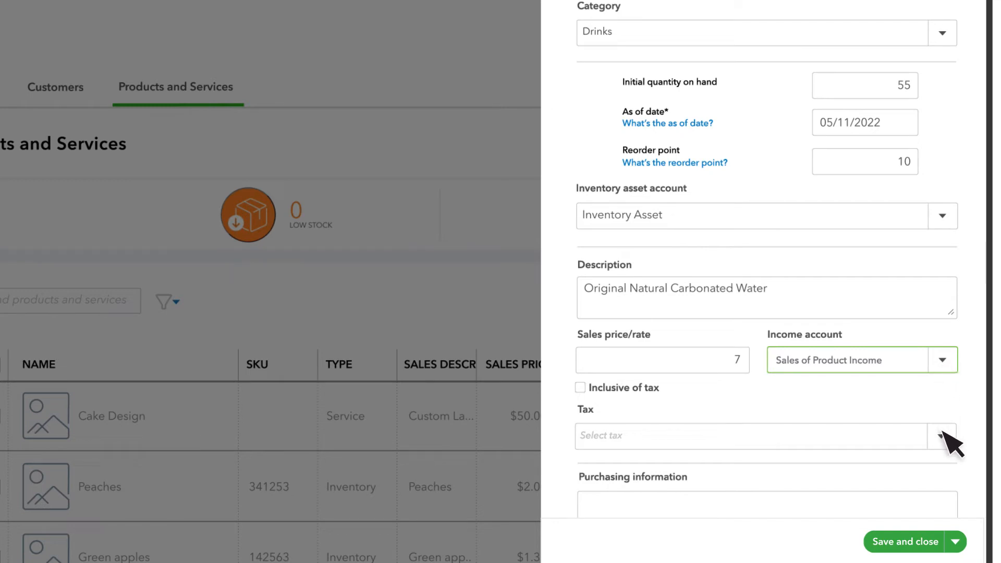
left_click(945, 436)
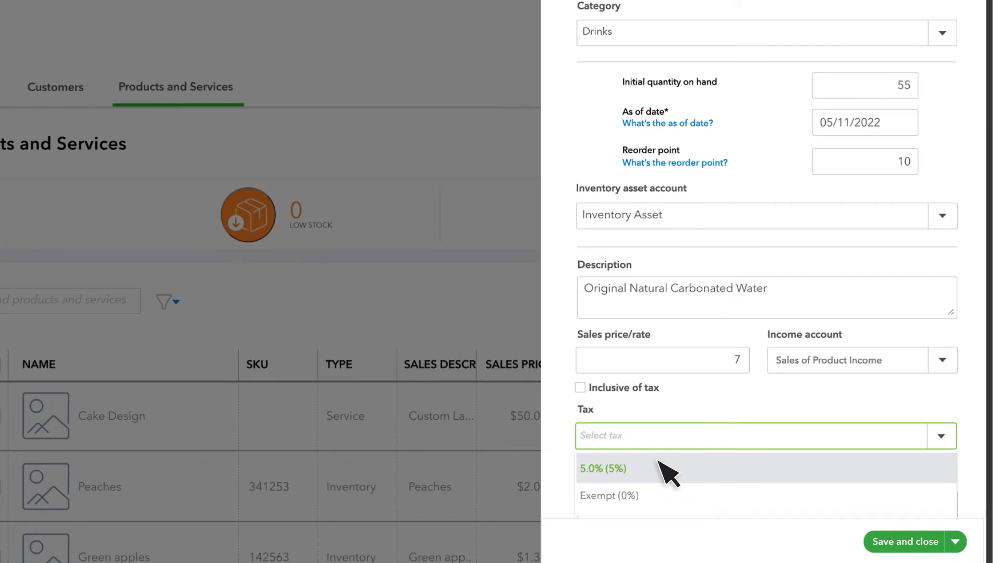
left_click(605, 468)
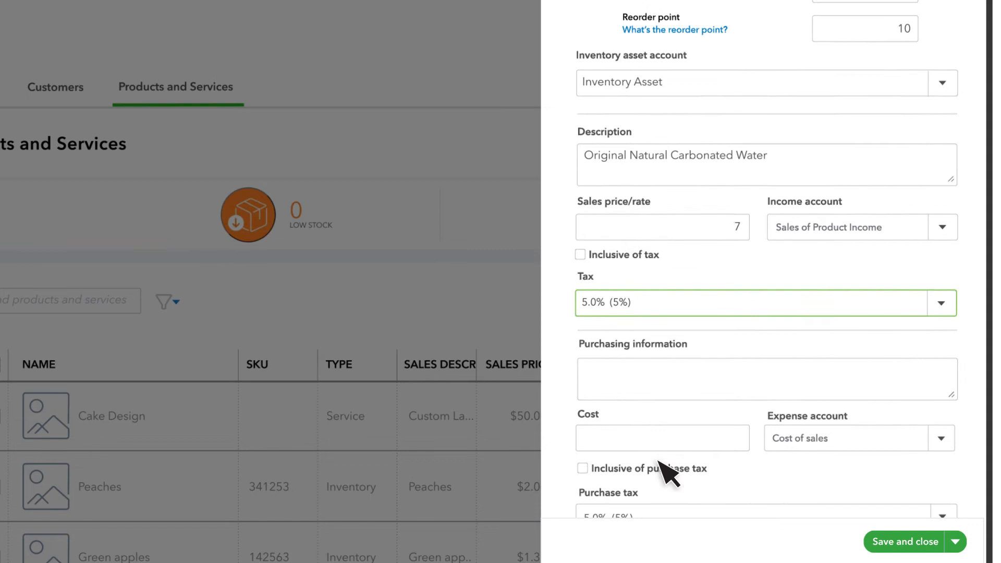
- Enter purchasing description 'Carbonated Water - 0.33 ml' and cost 5
left_click(766, 376)
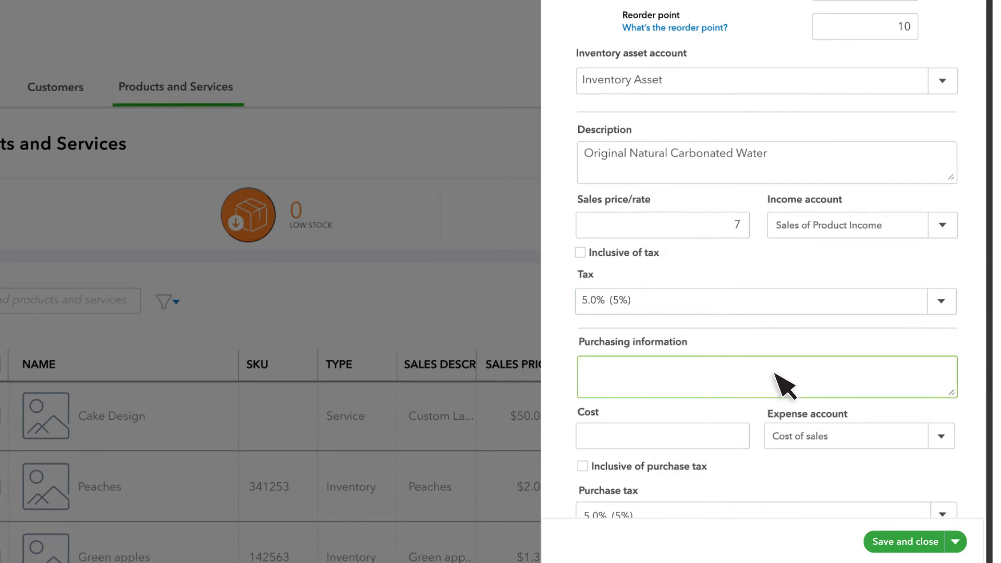
type("Carbonated Water - 0.33")
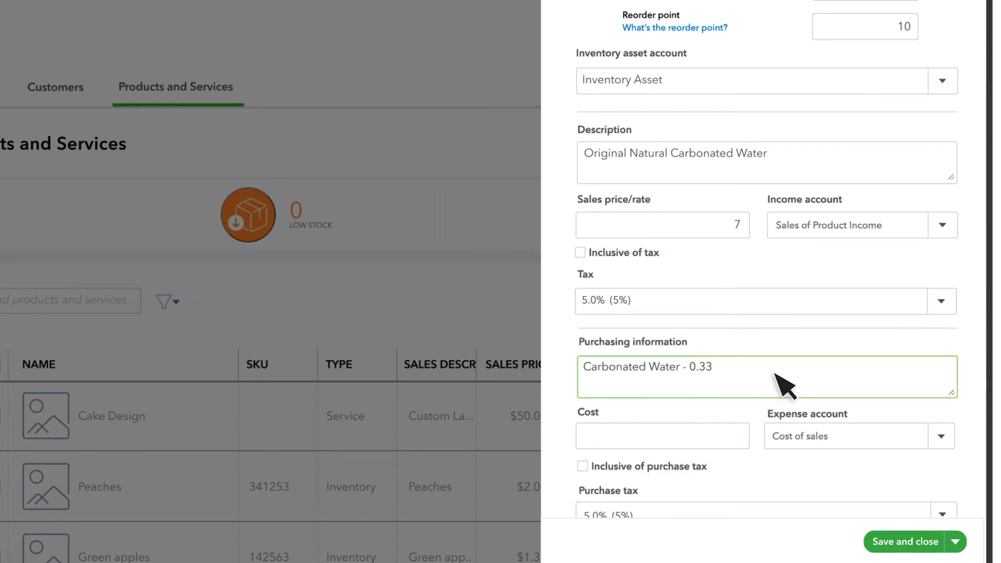
type("ml")
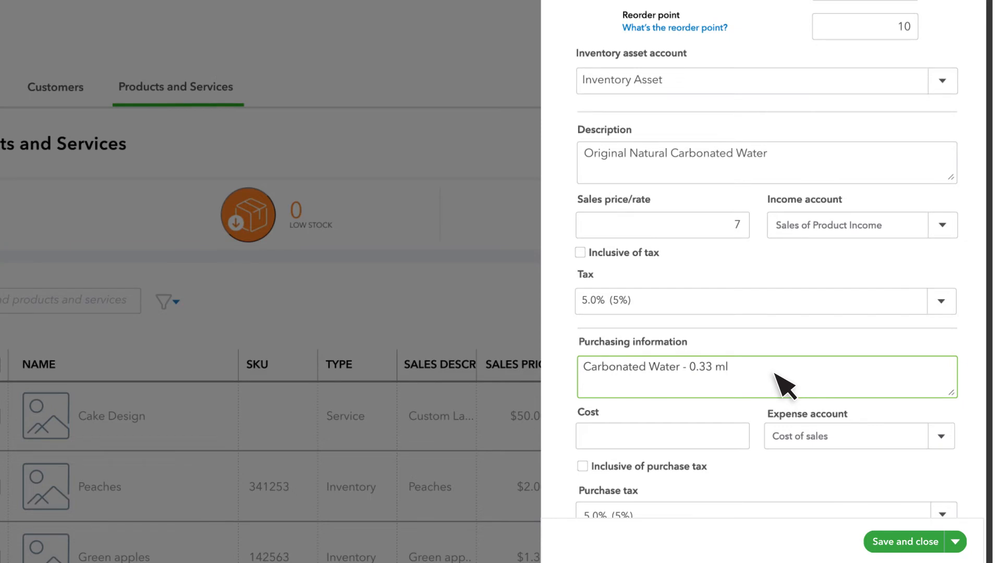
mouse_move(750, 453)
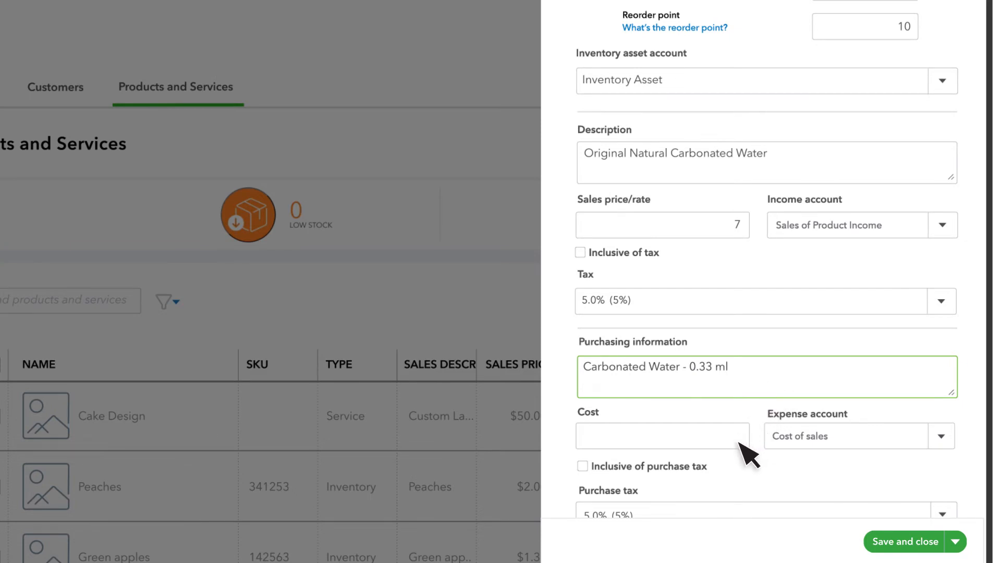
type("5")
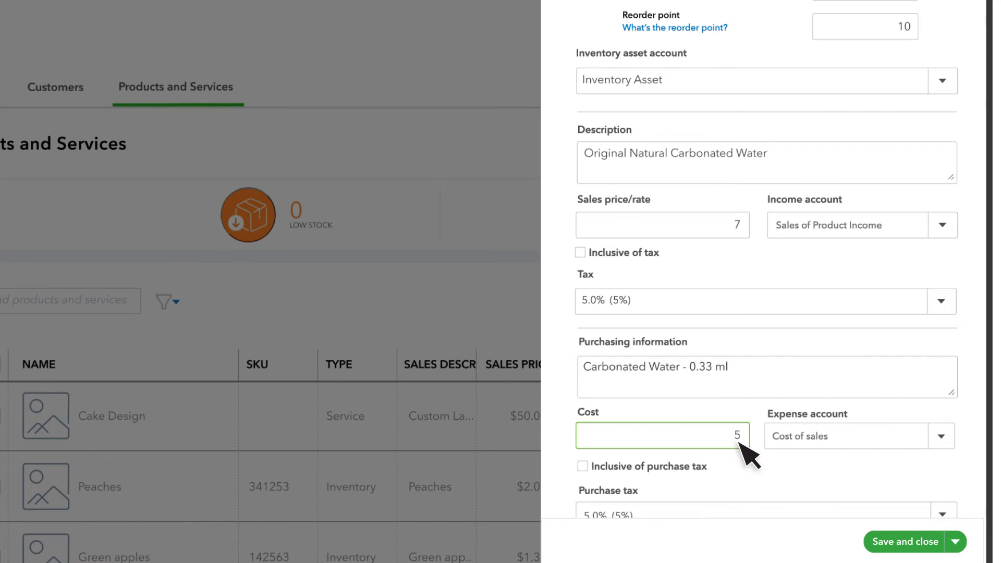
mouse_move(843, 453)
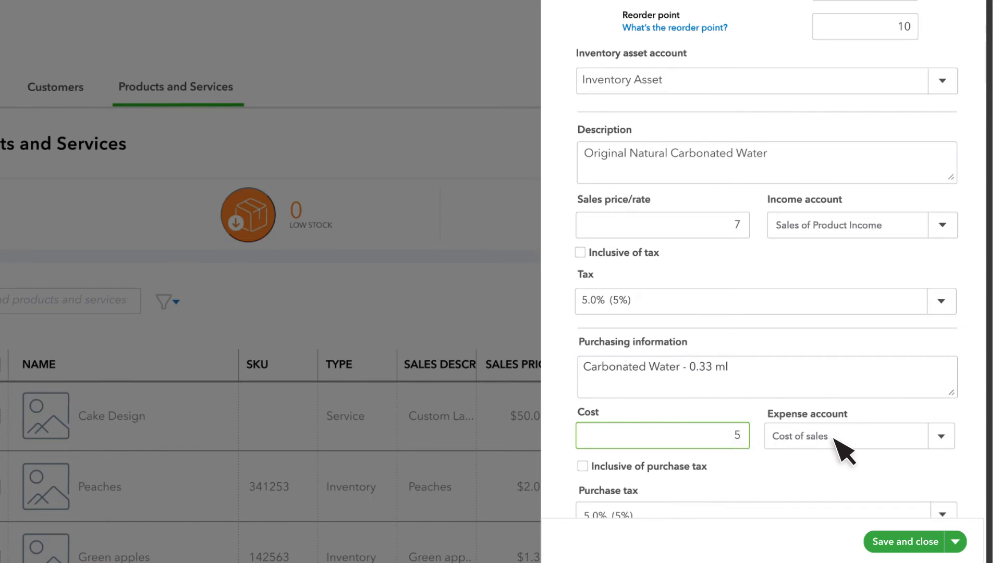
- Keep Cost of sales as expense account and choose Supply Warehouse as preferred supplier
left_click(942, 436)
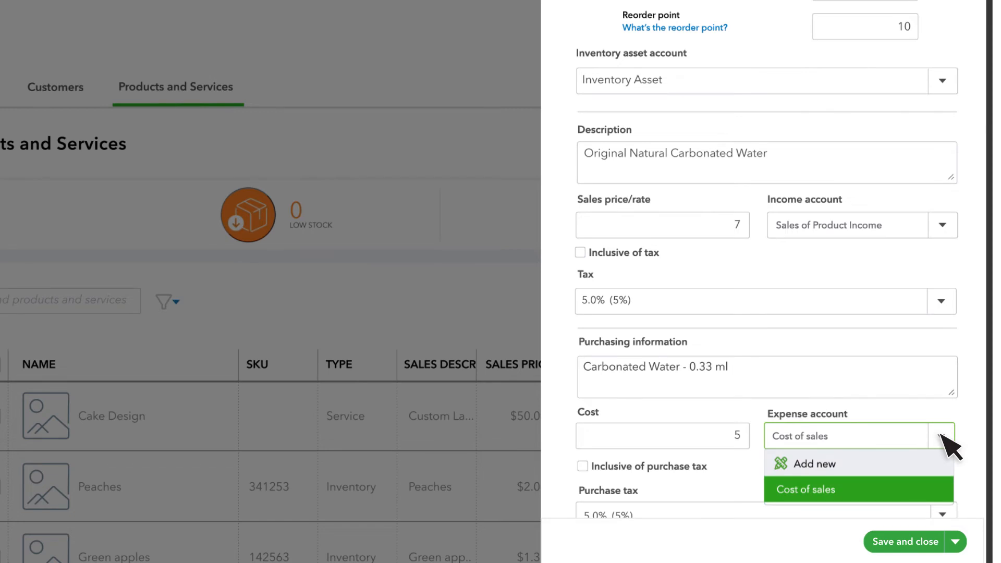
left_click(805, 489)
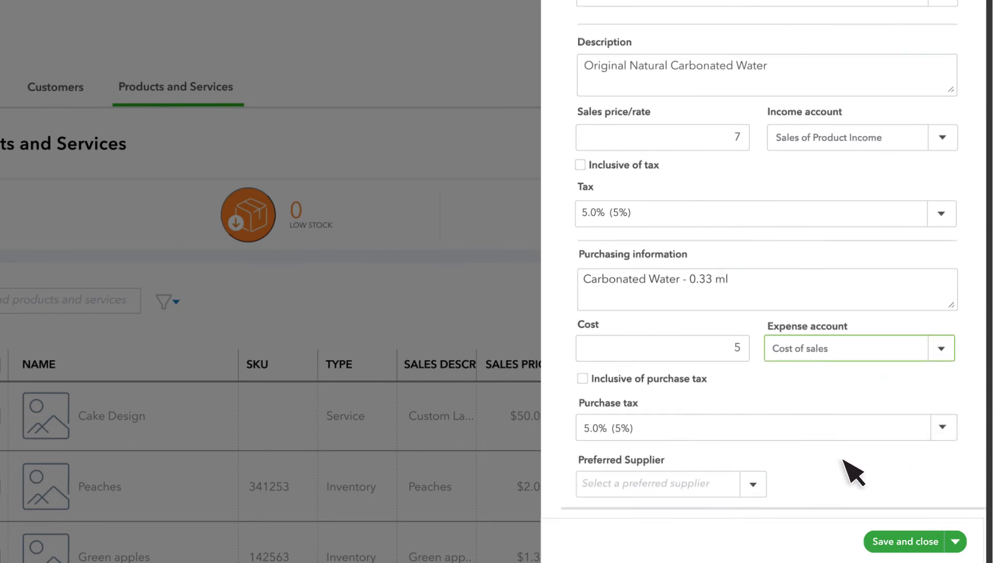
left_click(671, 483)
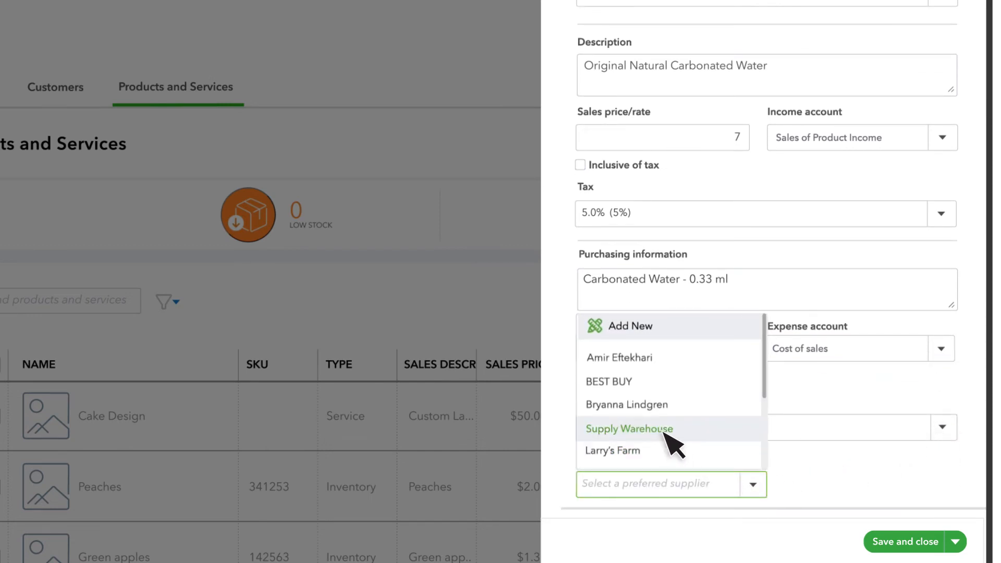
left_click(629, 429)
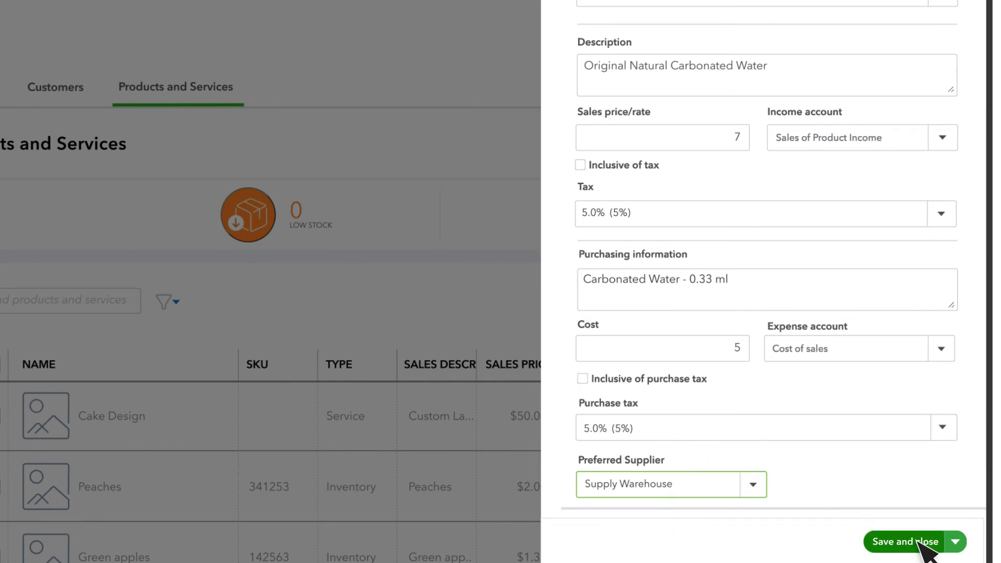
- Save and close the Carbonated Water item form
left_click(905, 542)
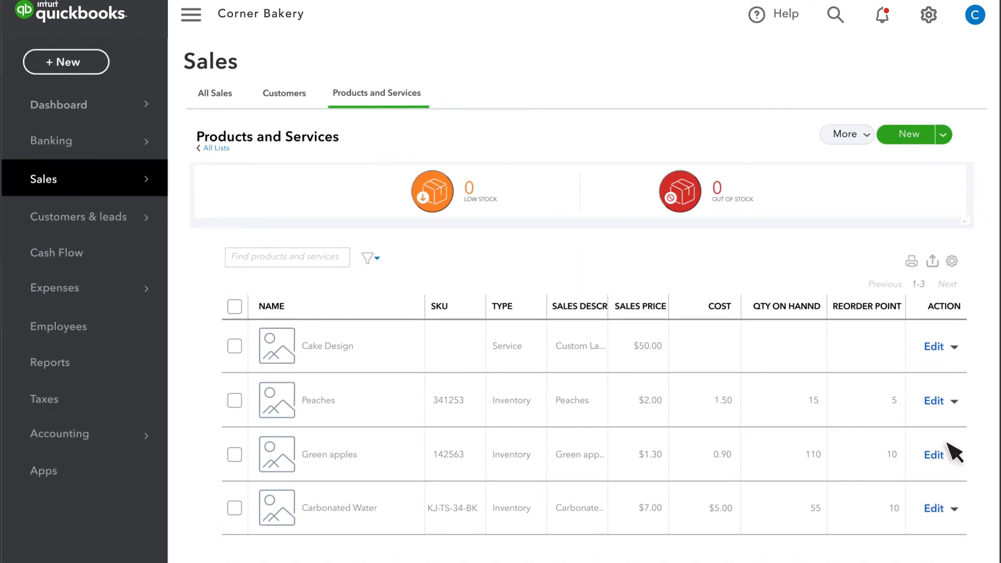
mouse_move(811, 470)
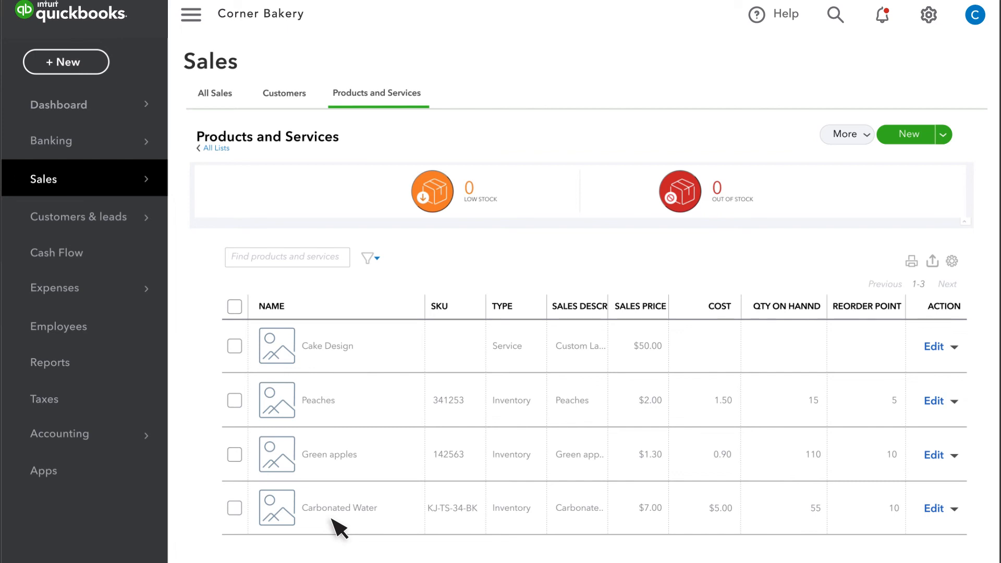
mouse_move(393, 107)
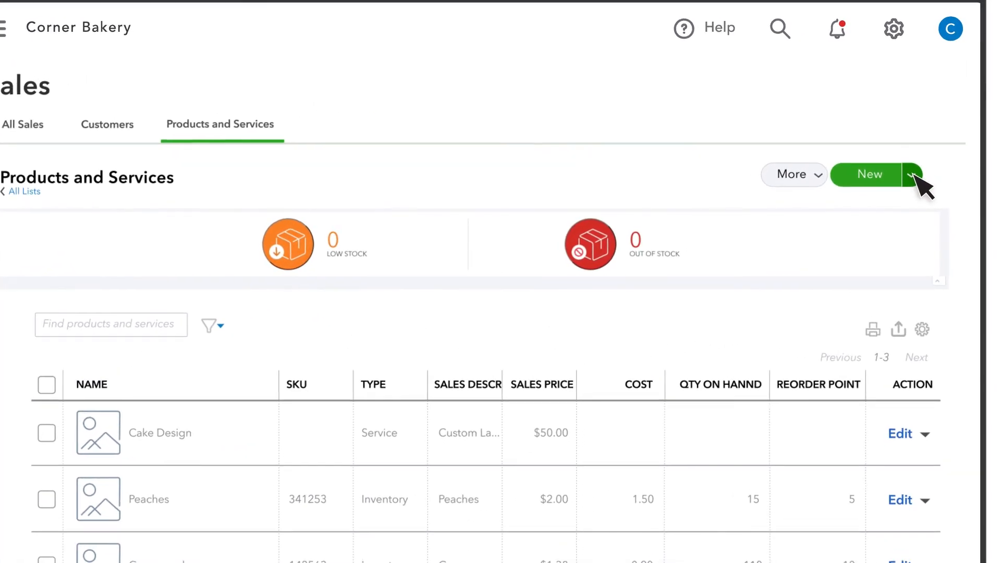
- Import PnS_List.XLS and map its Sales Description field to Description
left_click(8, 26)
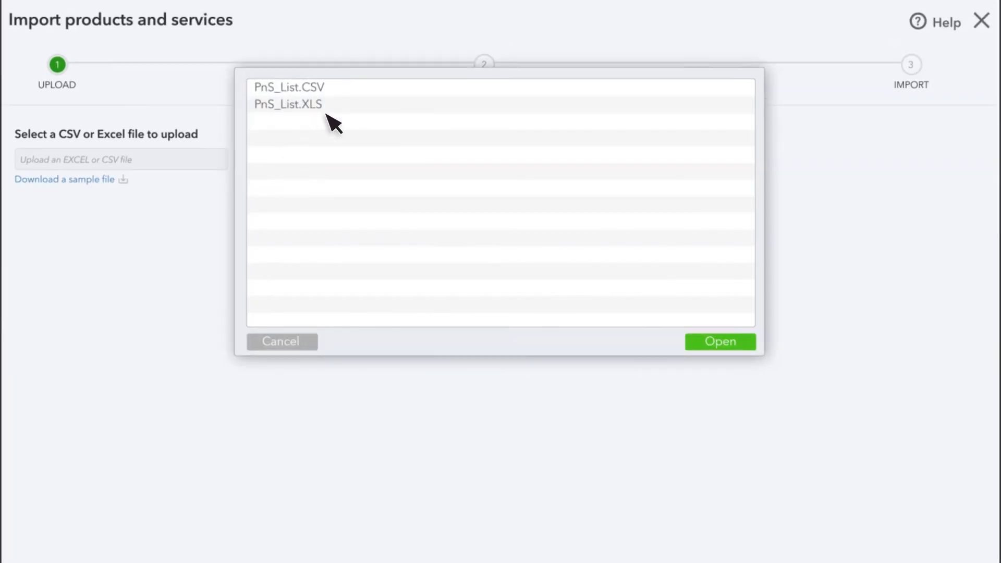
left_click(720, 342)
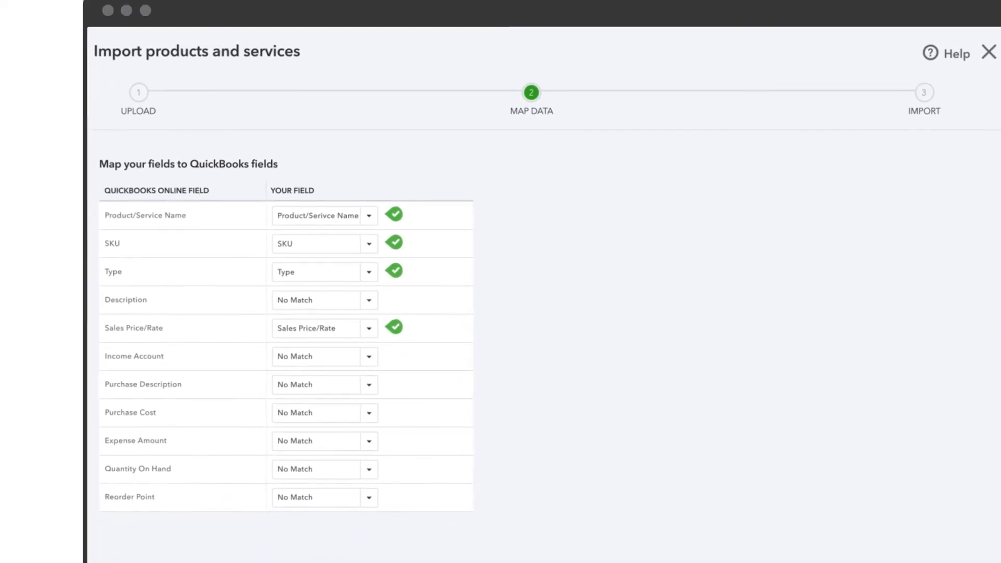
left_click(368, 300)
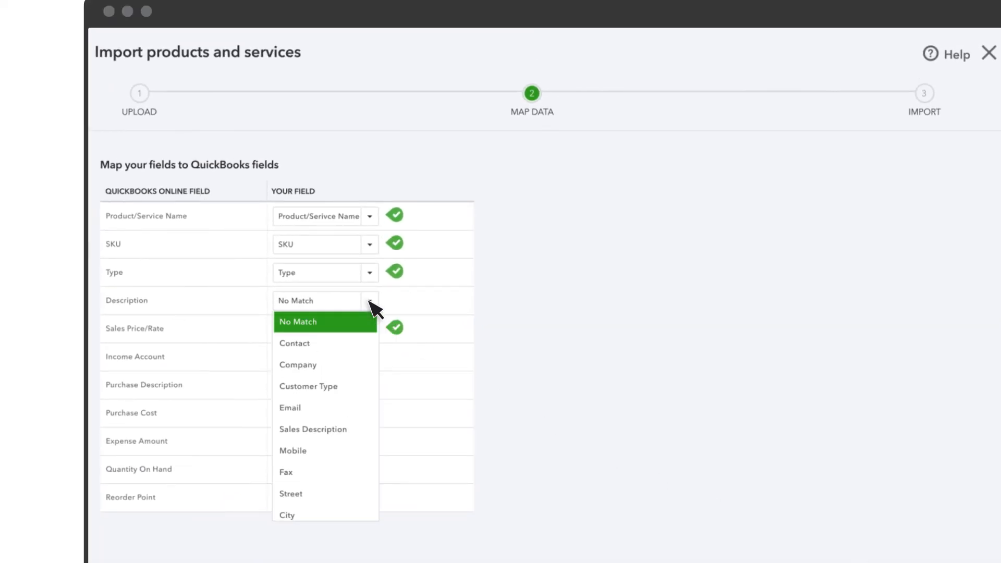
left_click(313, 429)
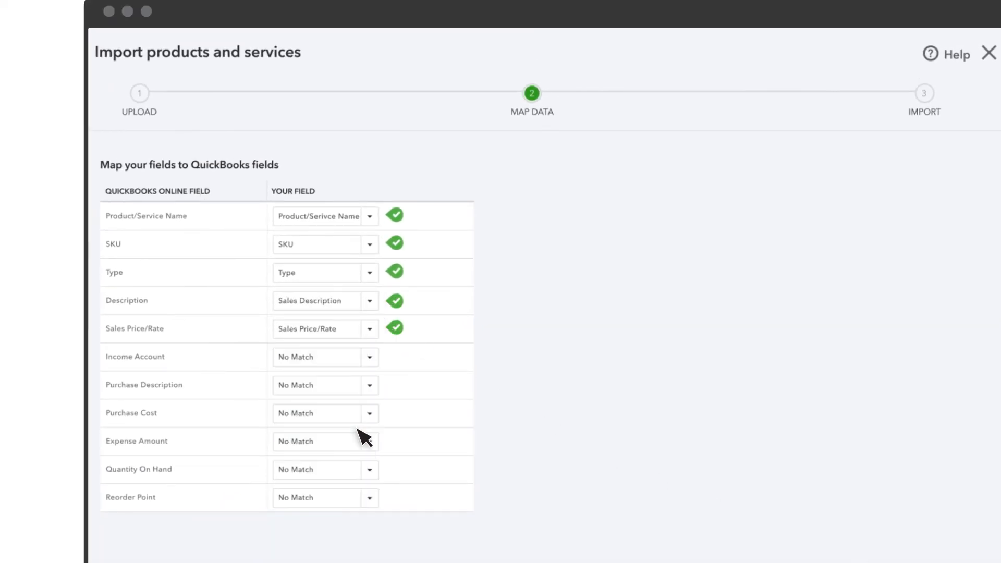